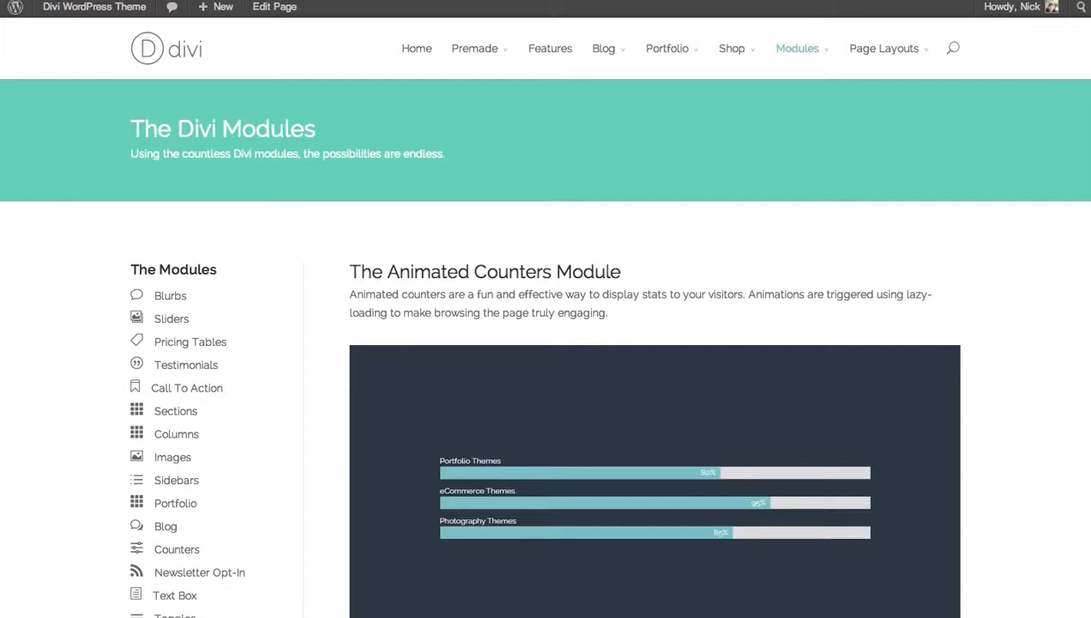
# - Bring up the About Me page in the Divi builder for editing
pyautogui.scroll(-3)
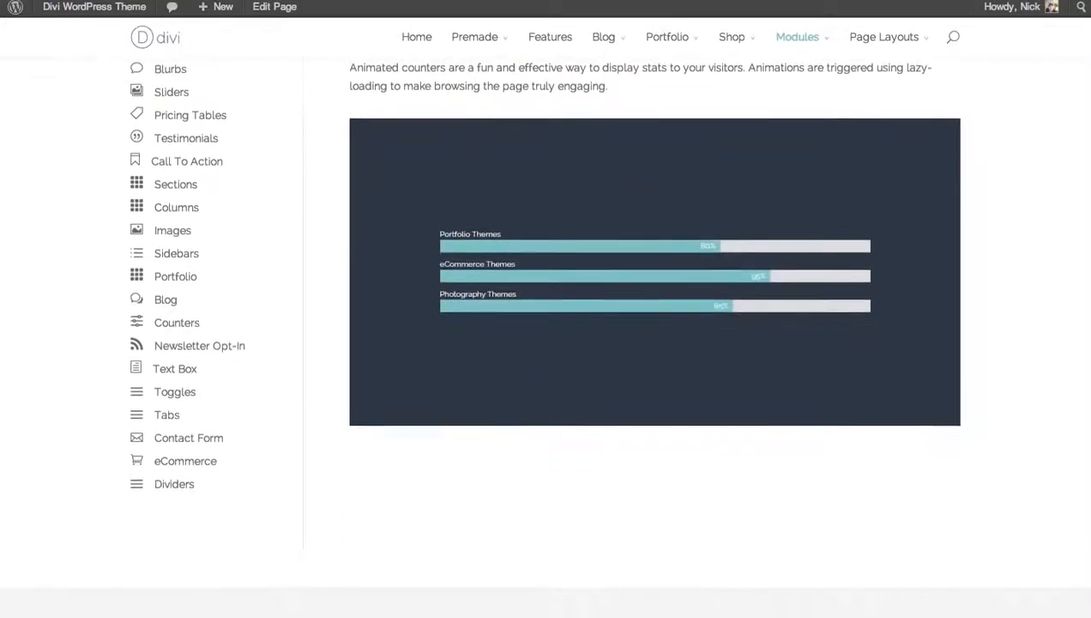
pyautogui.scroll(-3)
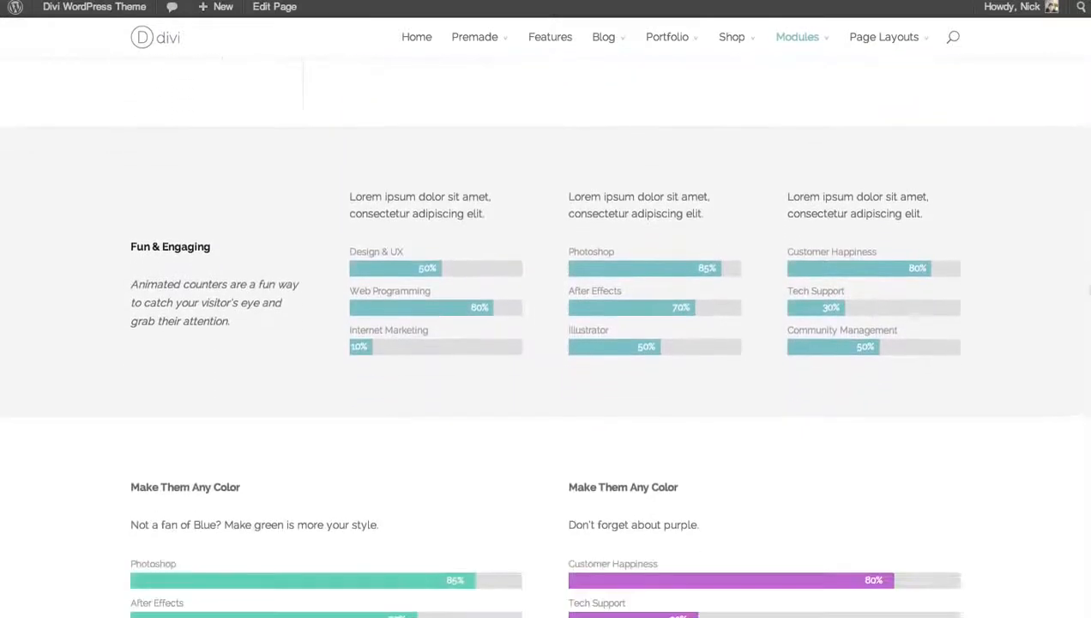
pyautogui.scroll(-3)
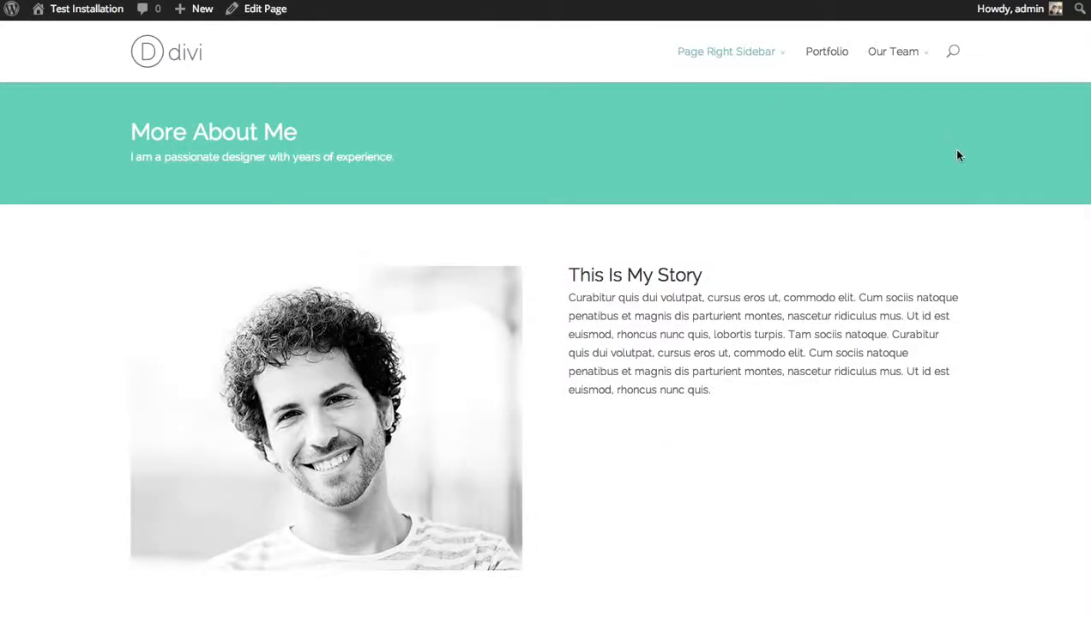
pyautogui.moveTo(647, 435)
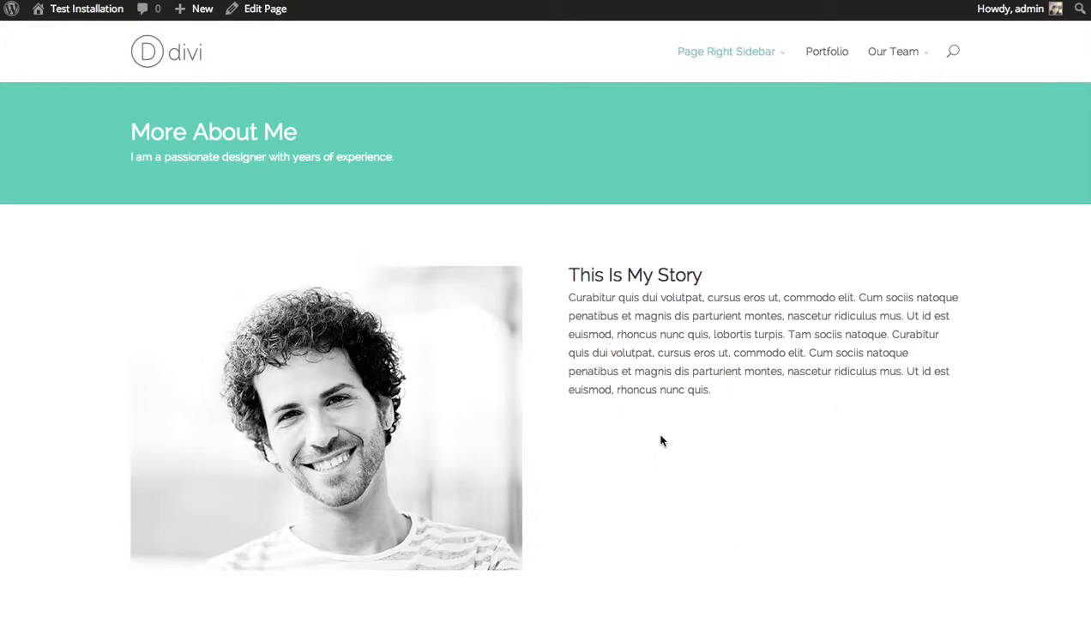
pyautogui.scroll(-3)
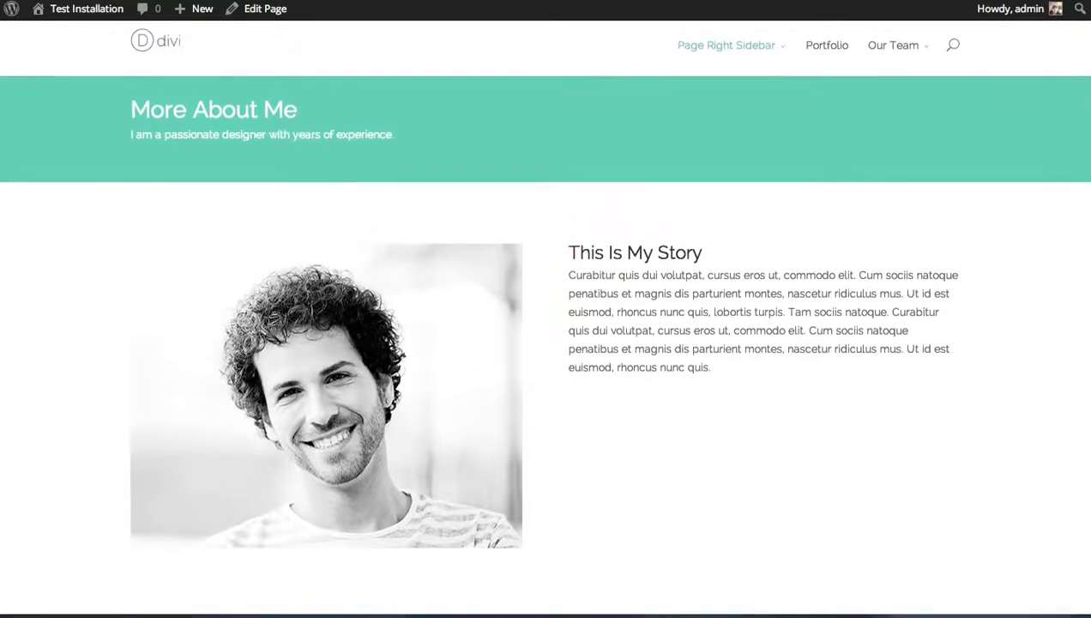
pyautogui.click(264, 9)
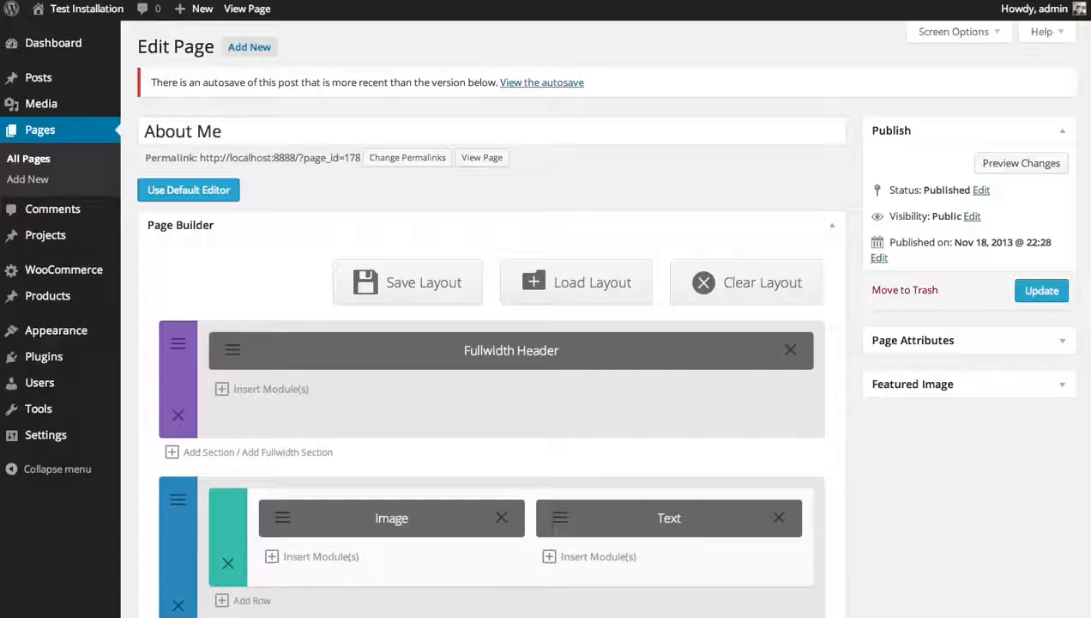
# - Insert an Animated Counters module under the bio Text module in its column
pyautogui.scroll(-3)
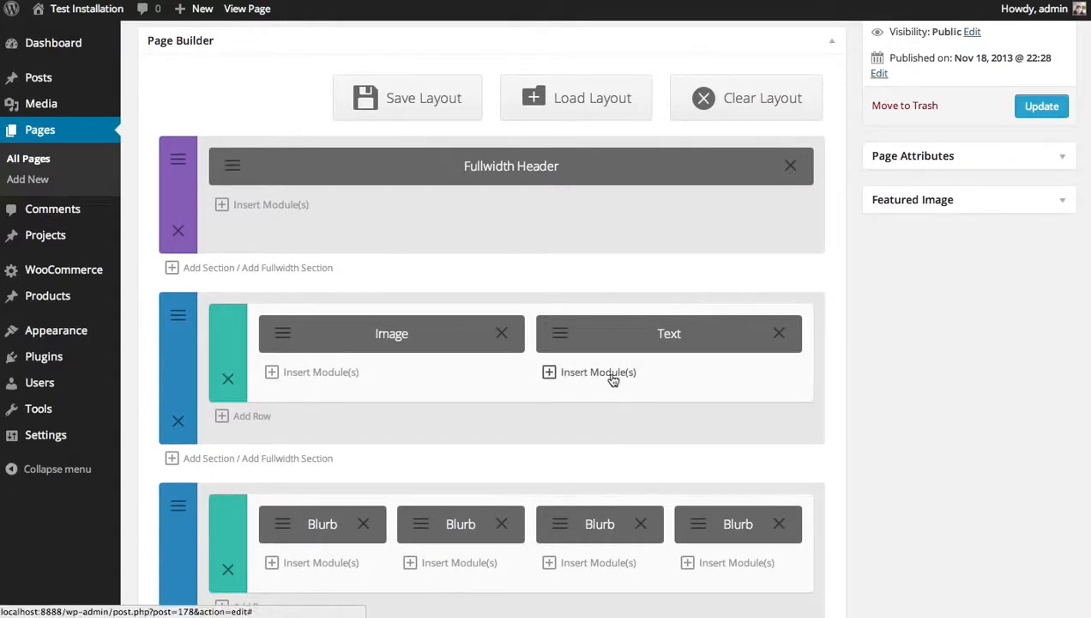
pyautogui.click(597, 370)
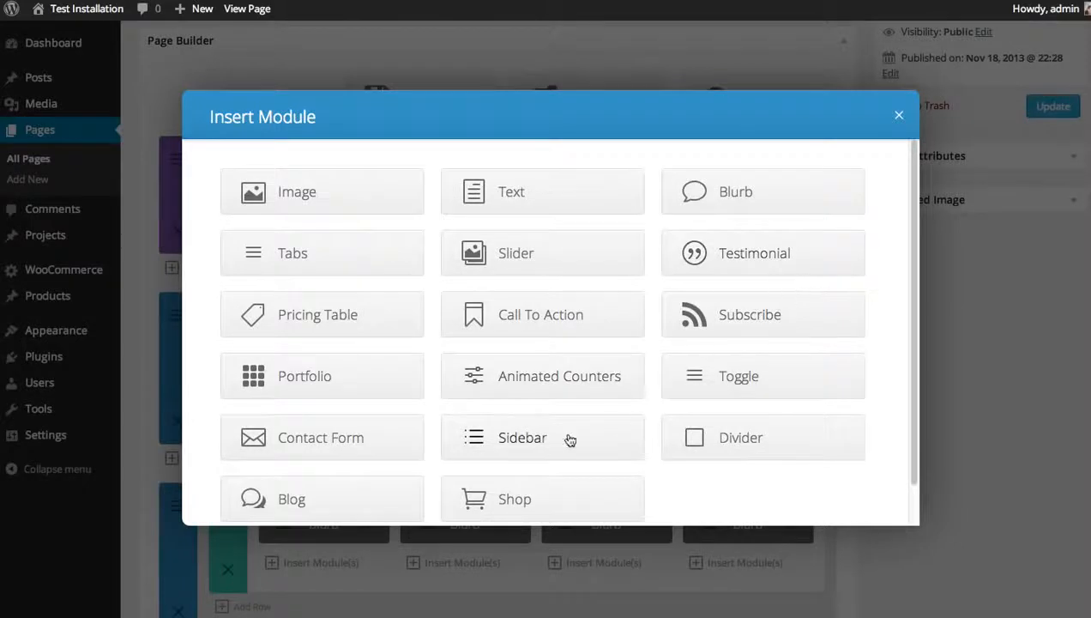
pyautogui.scroll(-3)
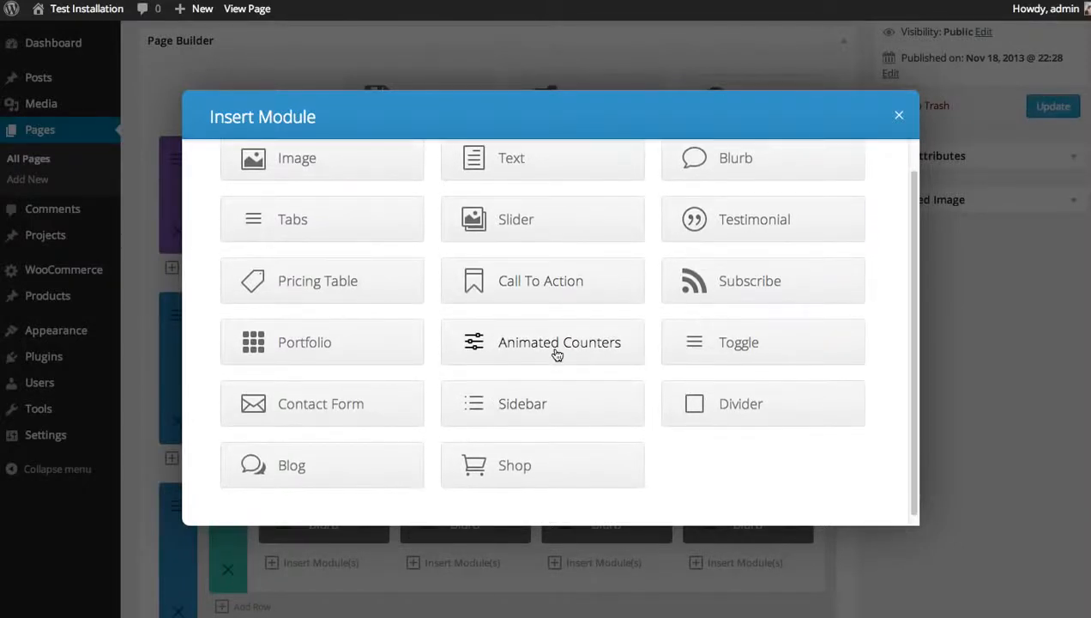
pyautogui.click(559, 341)
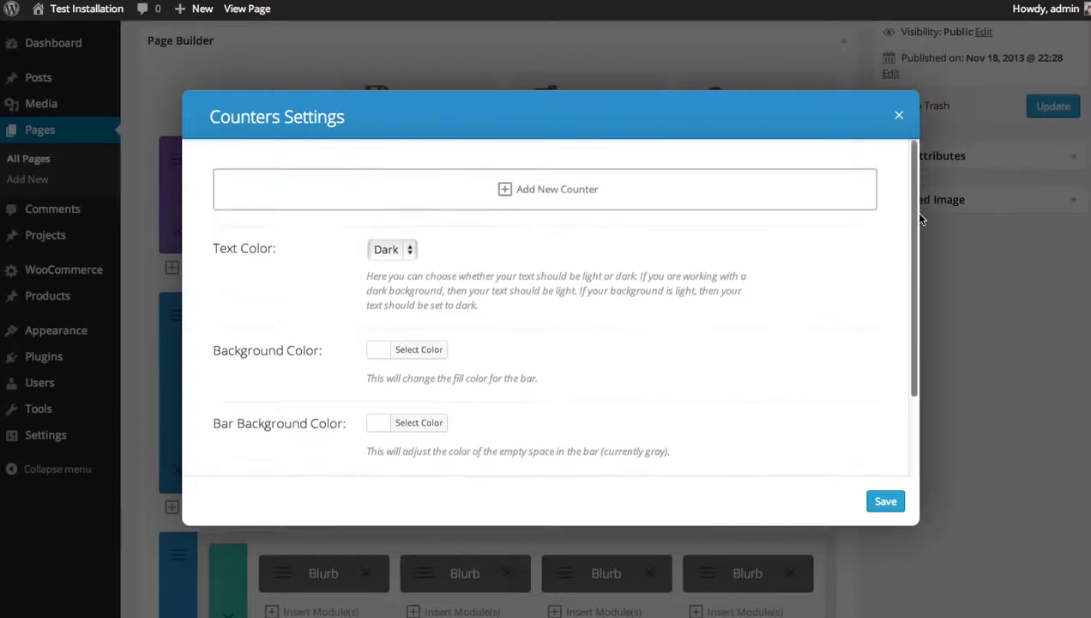
pyautogui.moveTo(378, 264)
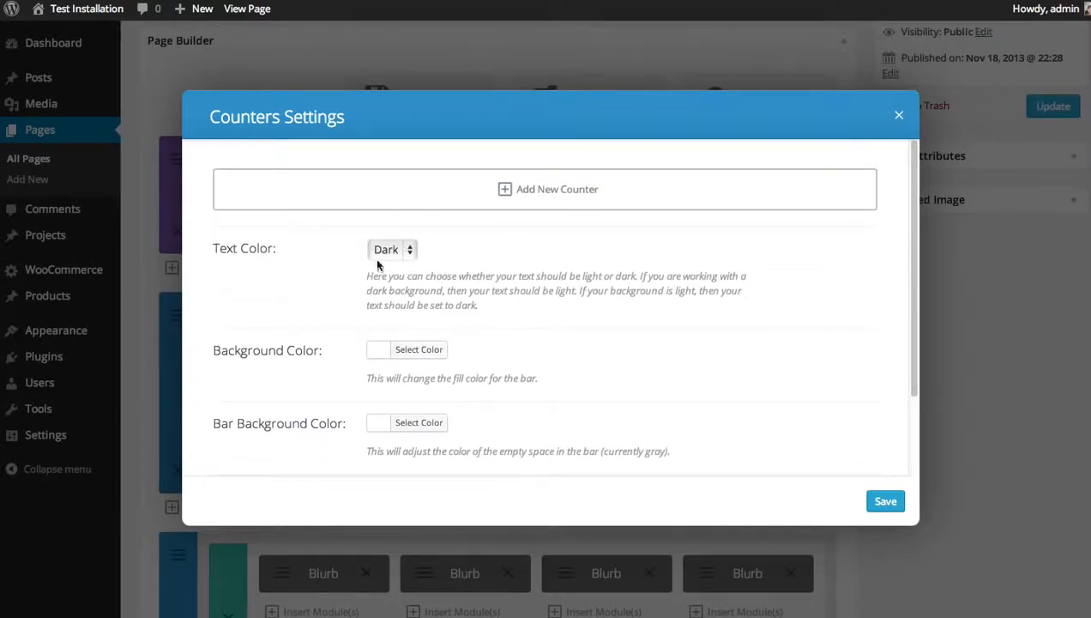
pyautogui.scroll(-3)
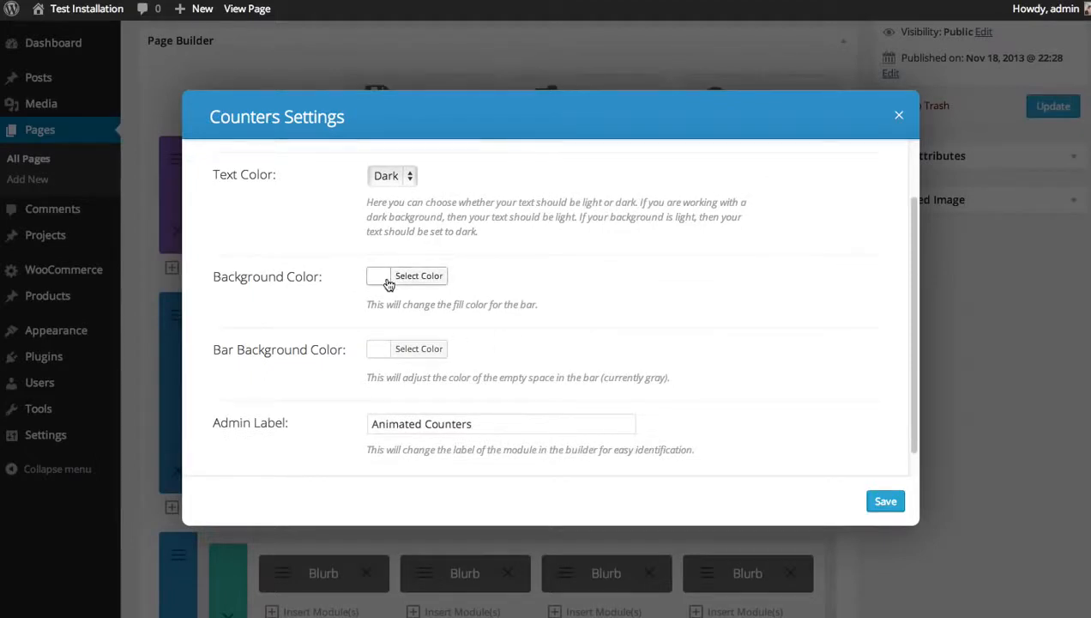
pyautogui.moveTo(381, 283)
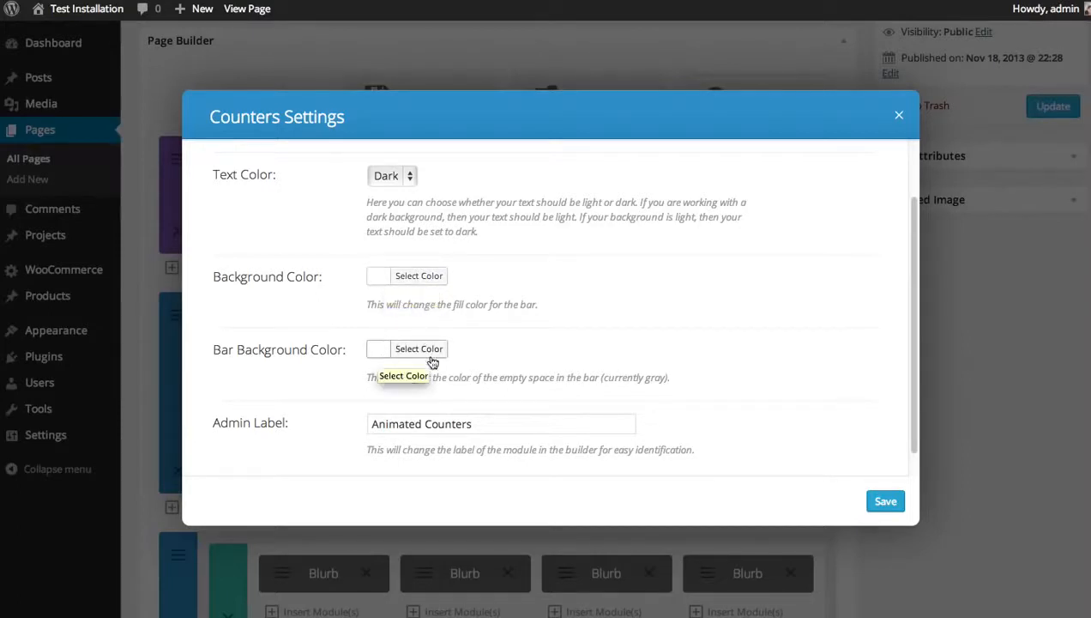
pyautogui.moveTo(292, 283)
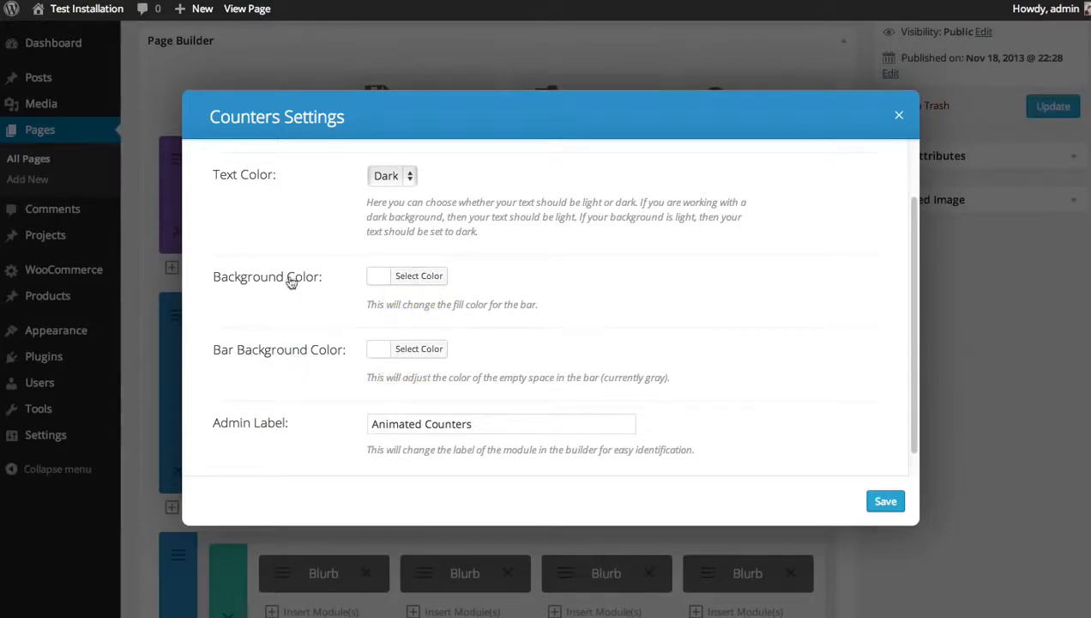
pyautogui.moveTo(418, 274)
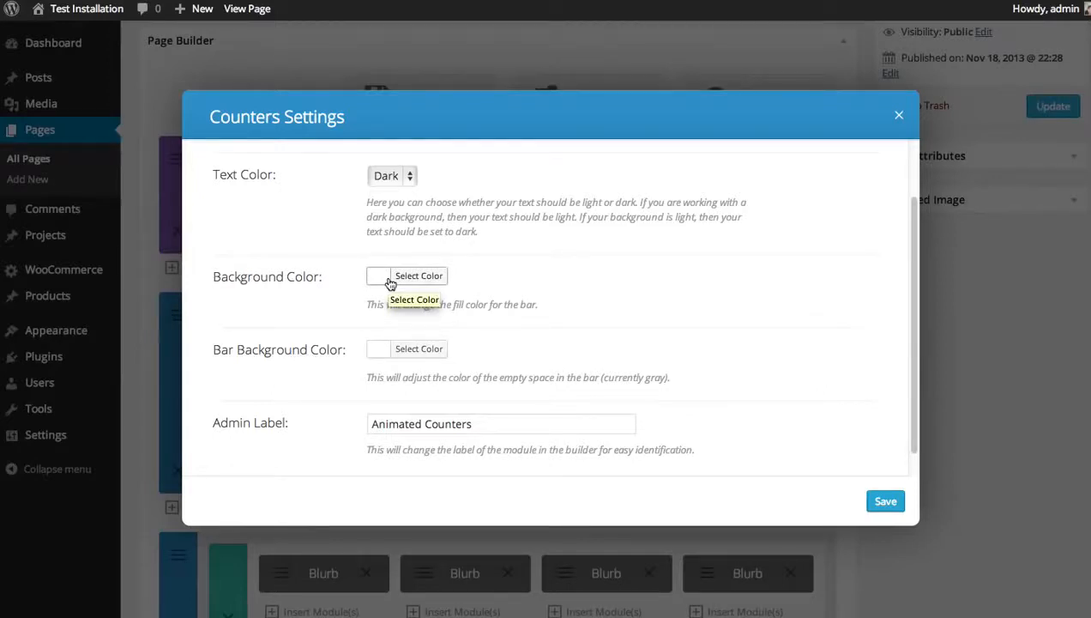
pyautogui.moveTo(374, 353)
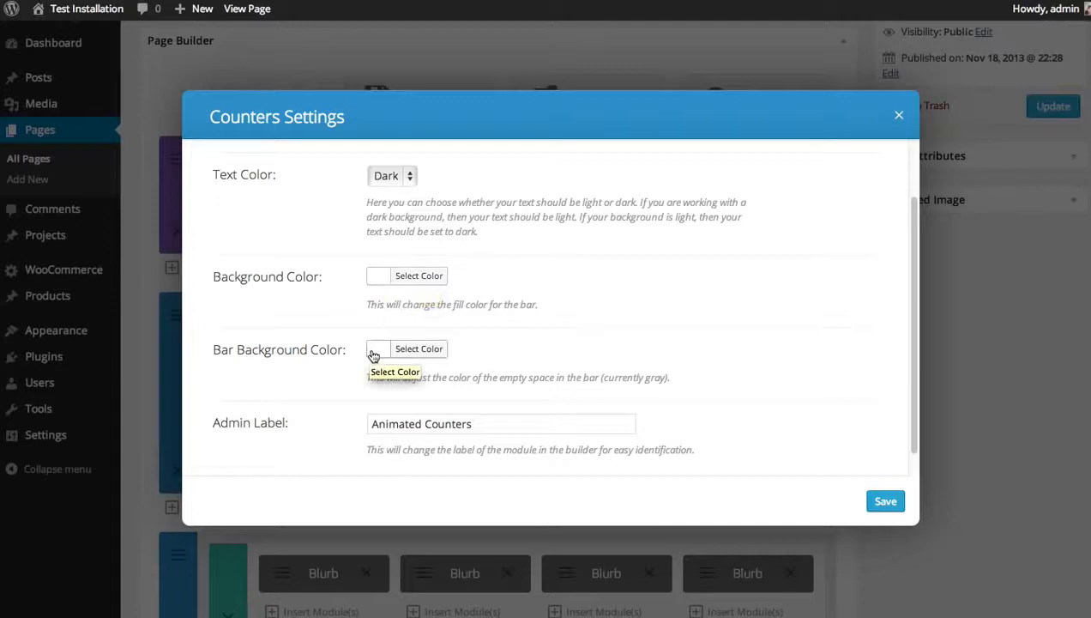
pyautogui.moveTo(563, 312)
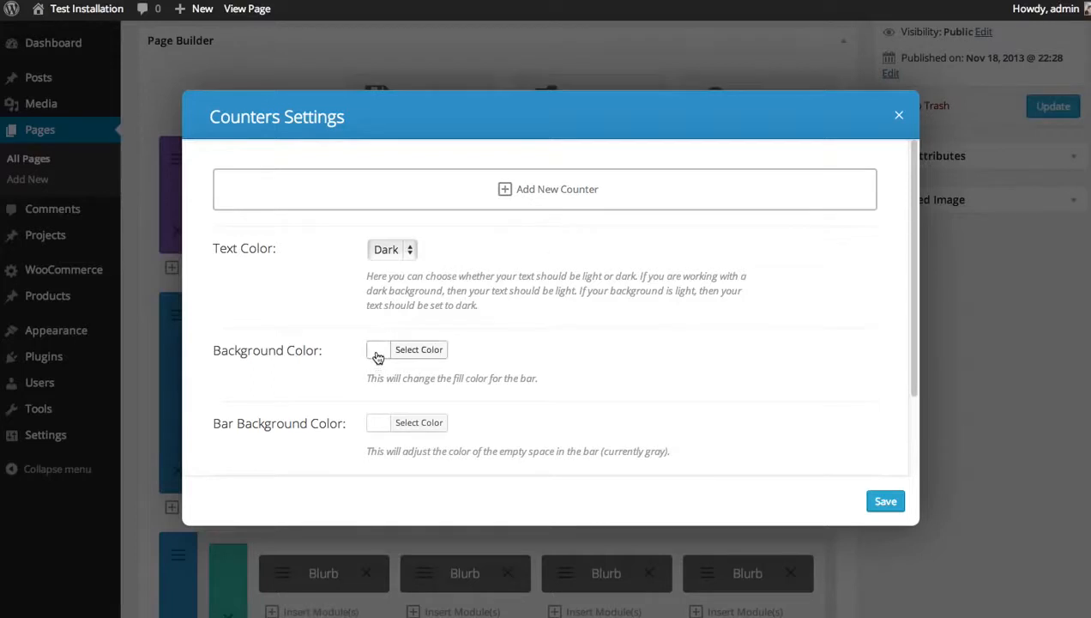
# - Set the Bar Background Color to a green-blue, around #30c4a4
pyautogui.click(419, 351)
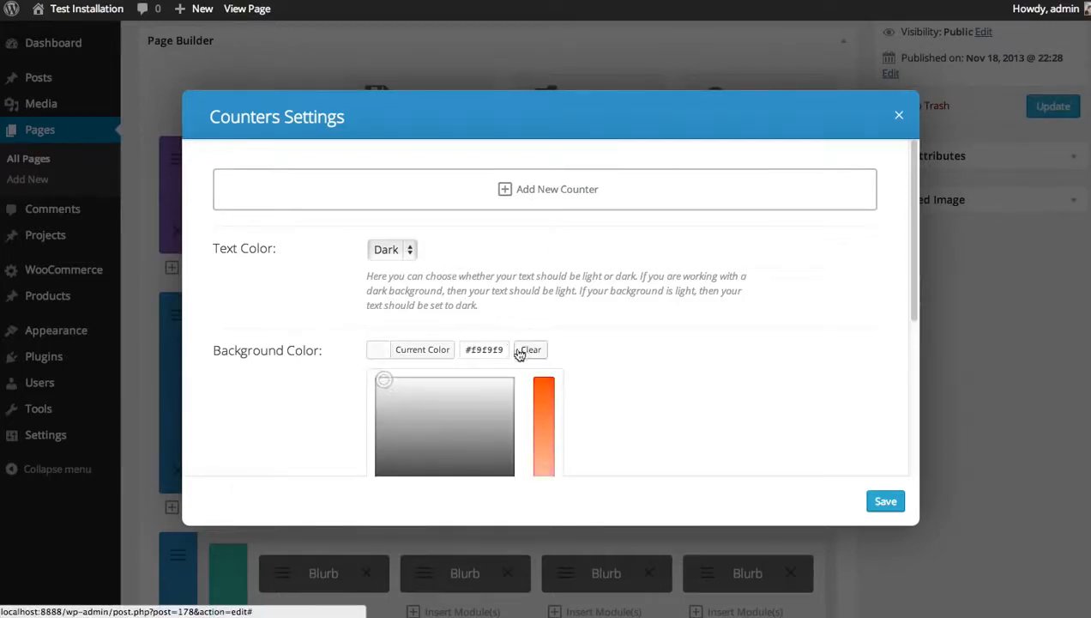
pyautogui.click(529, 350)
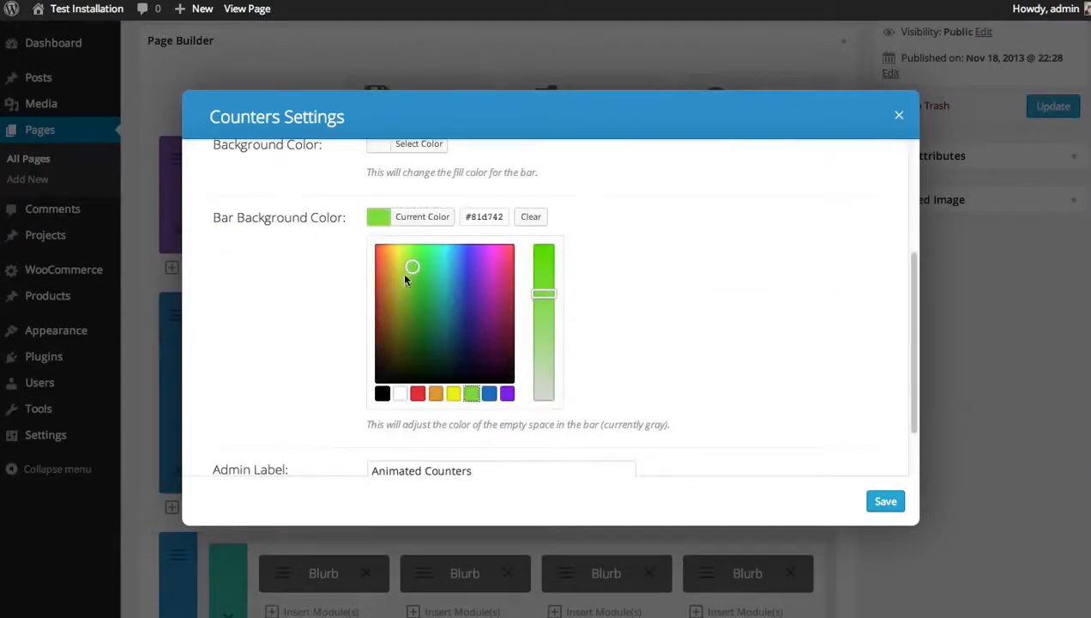
pyautogui.click(439, 276)
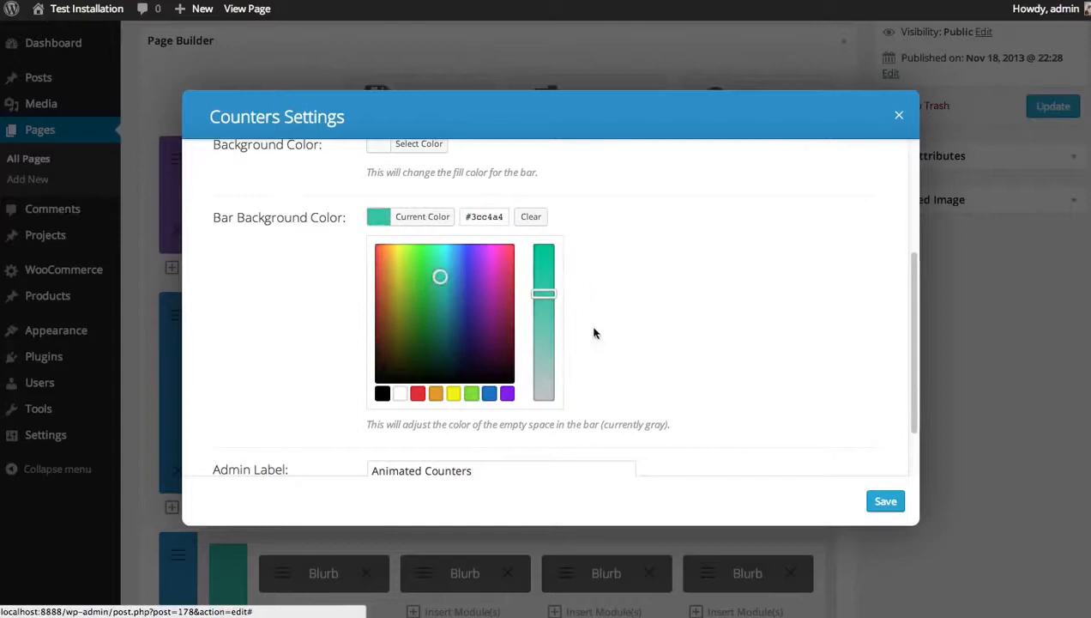
pyautogui.moveTo(544, 295); pyautogui.dragTo(544, 324)
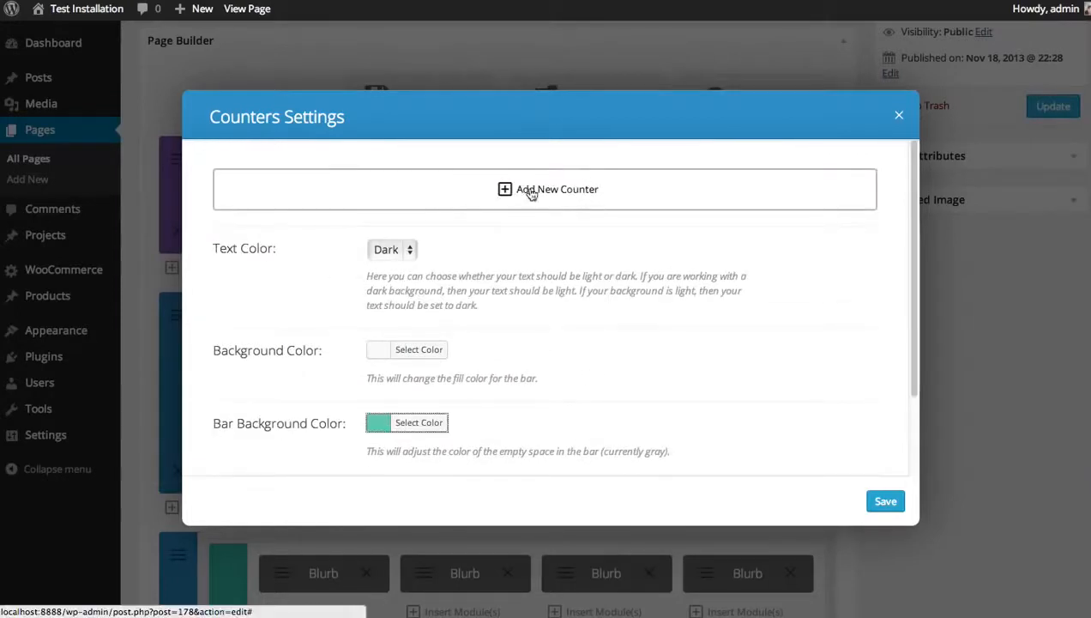
# - Create counters Design at 80 percent and Marketing at 50 percent
pyautogui.click(549, 189)
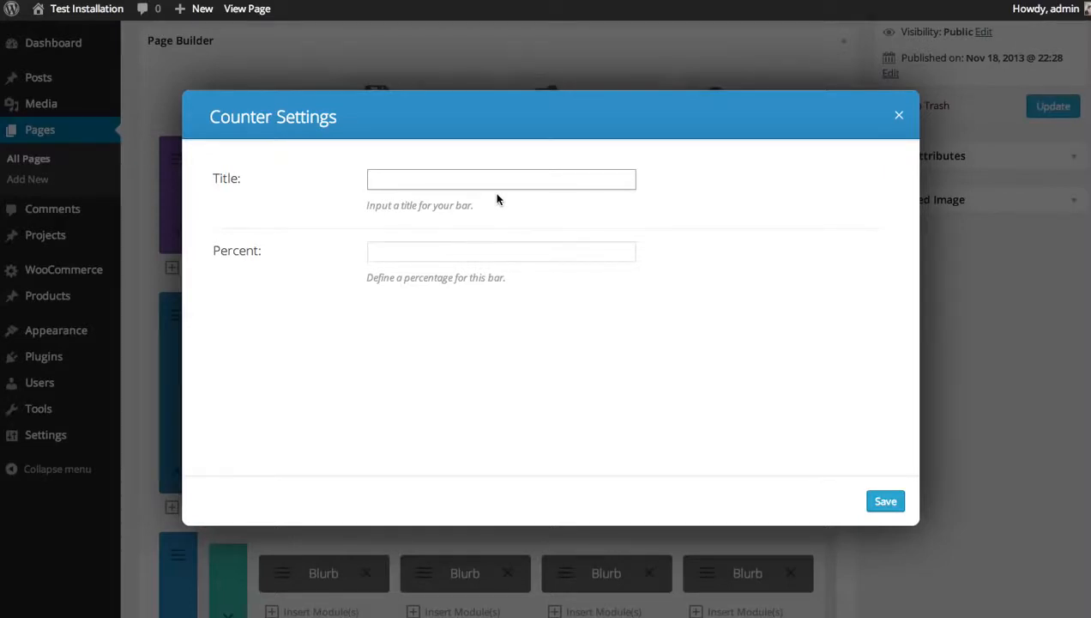
pyautogui.write('Design')
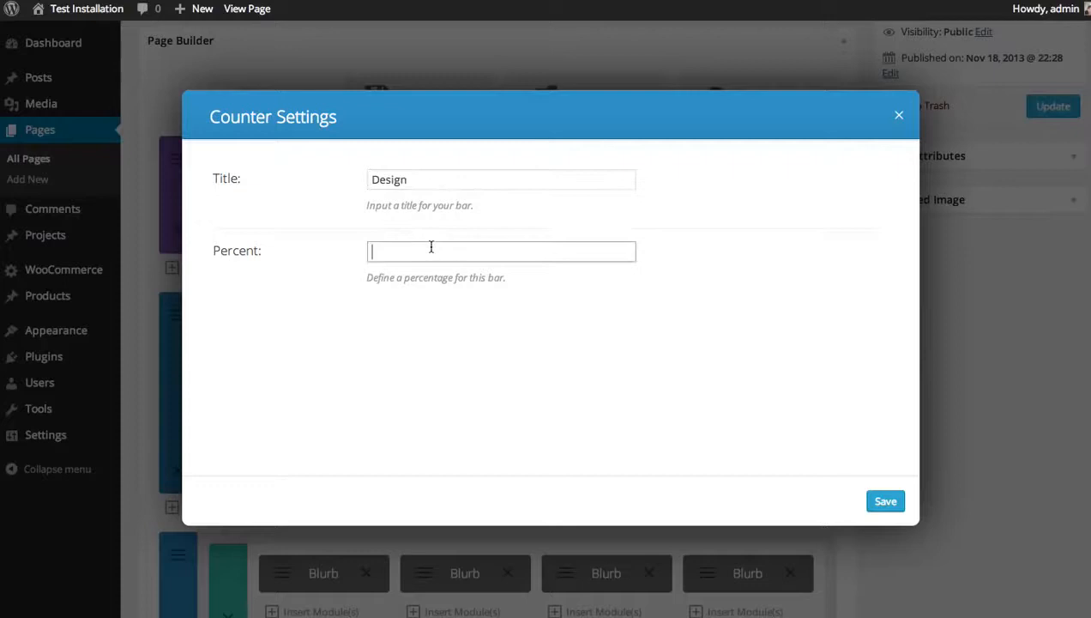
pyautogui.write('80')
pyautogui.click(501, 178)
pyautogui.write('M')
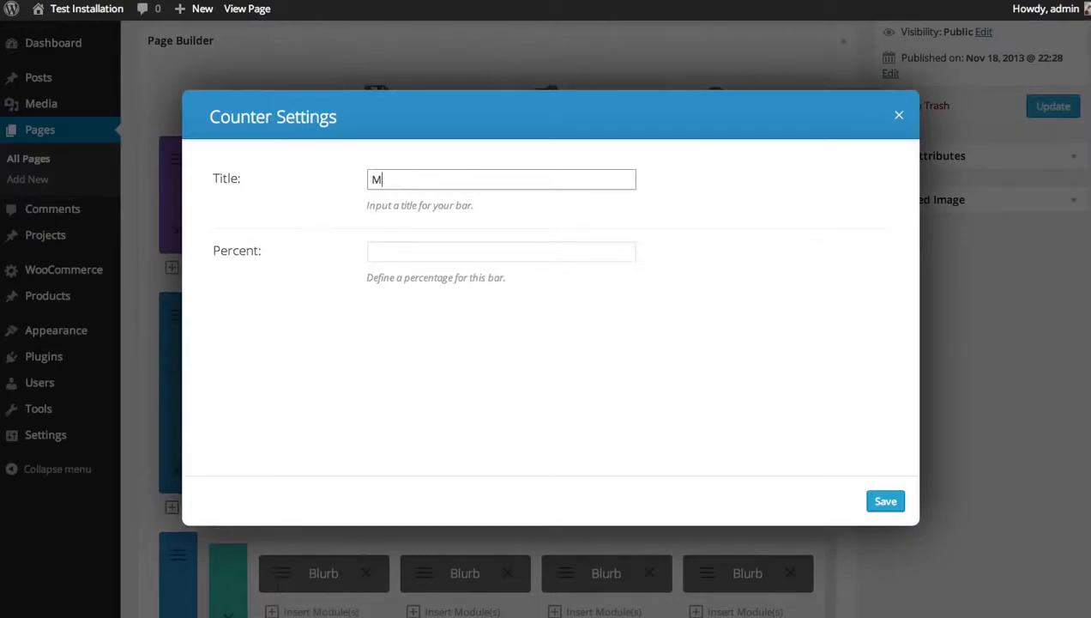
pyautogui.write('arketing')
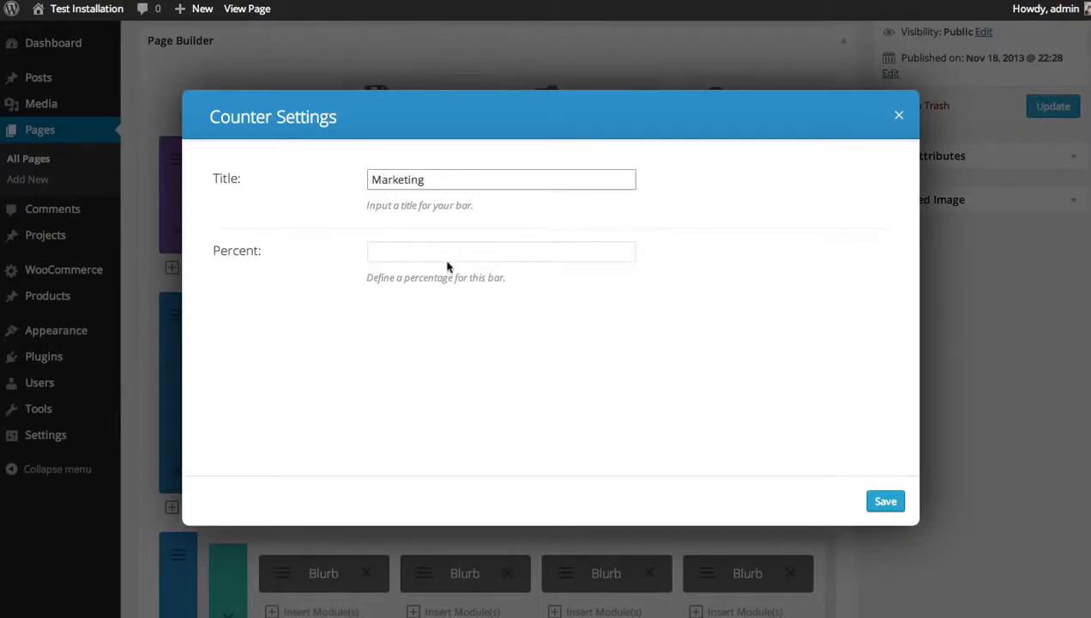
pyautogui.write('50')
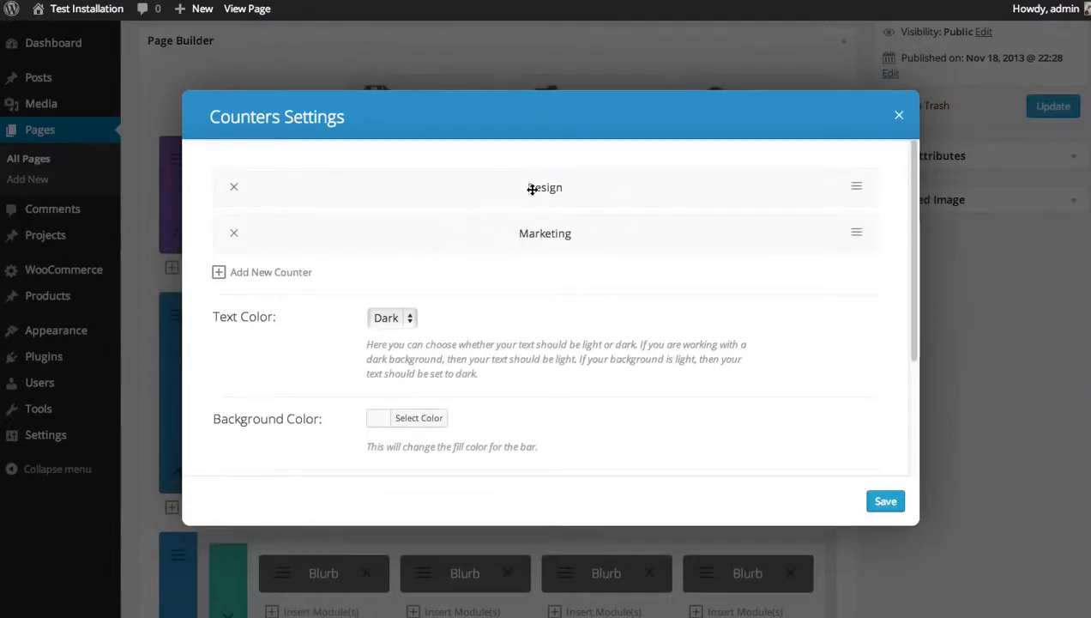
# - Confirm the counter order and save the Counters Settings dialog
pyautogui.moveTo(546, 187); pyautogui.dragTo(546, 234)
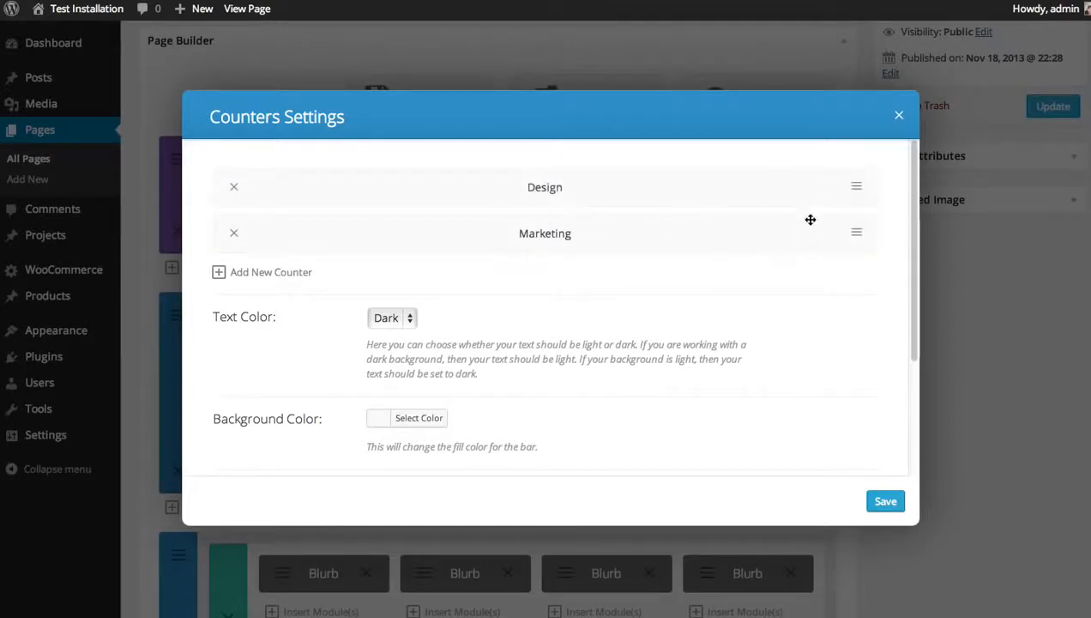
pyautogui.click(546, 187)
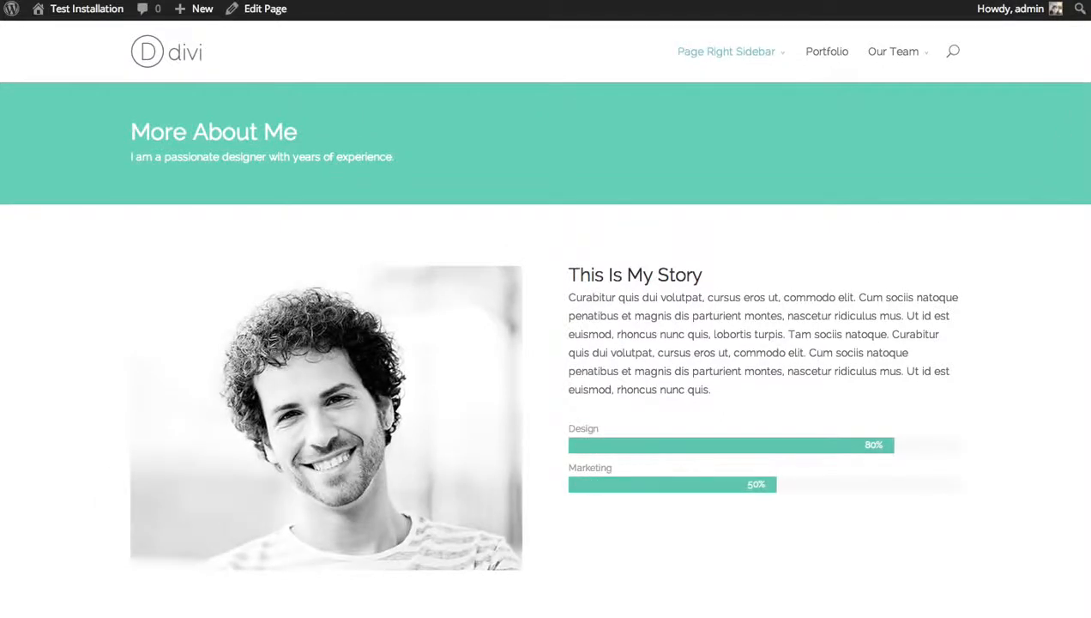
# - Scroll the live About Me page to the teal Design and Marketing bars
pyautogui.scroll(-3)
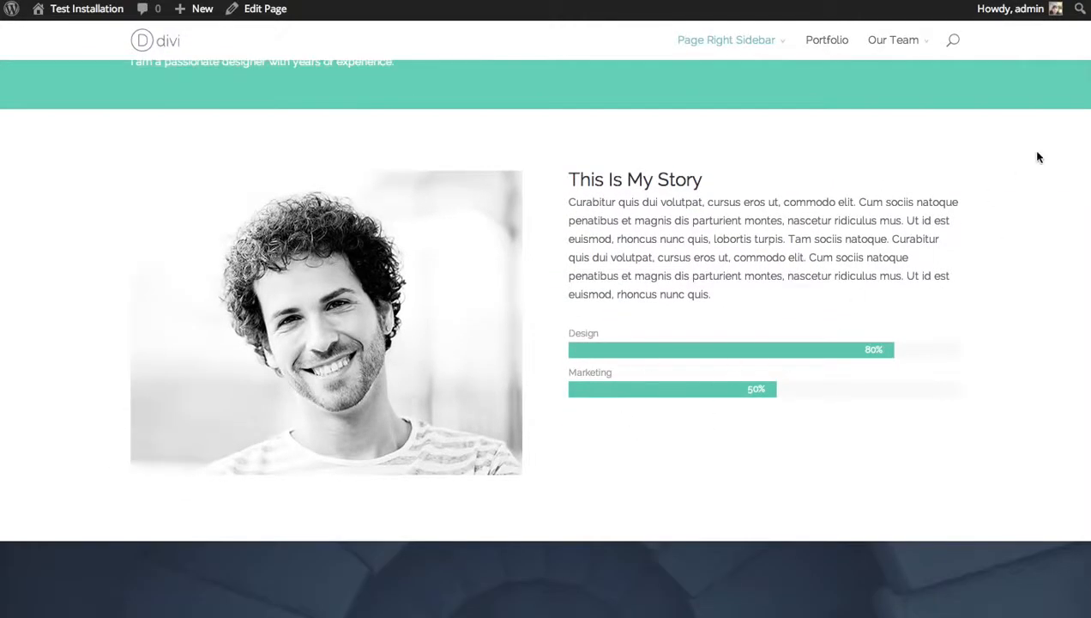